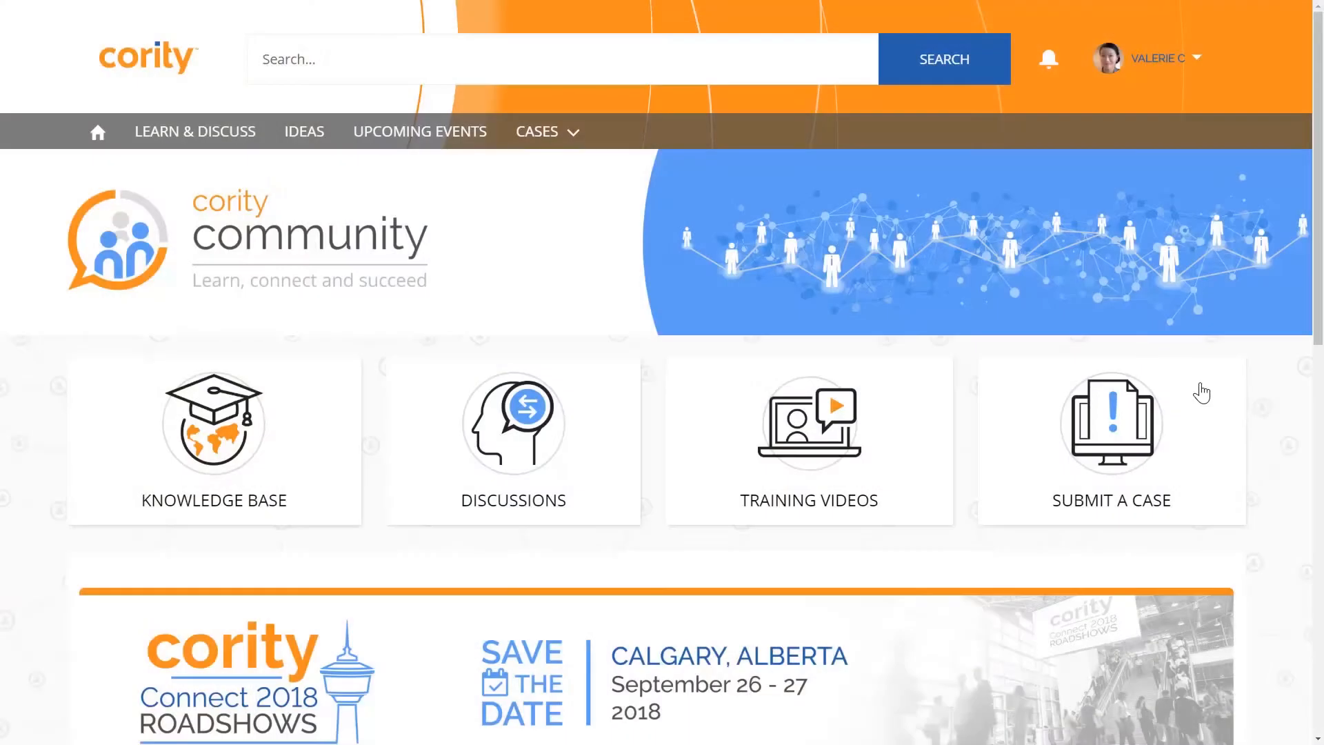
{"action": "mouse_move", "coordinate": [1175, 466]}
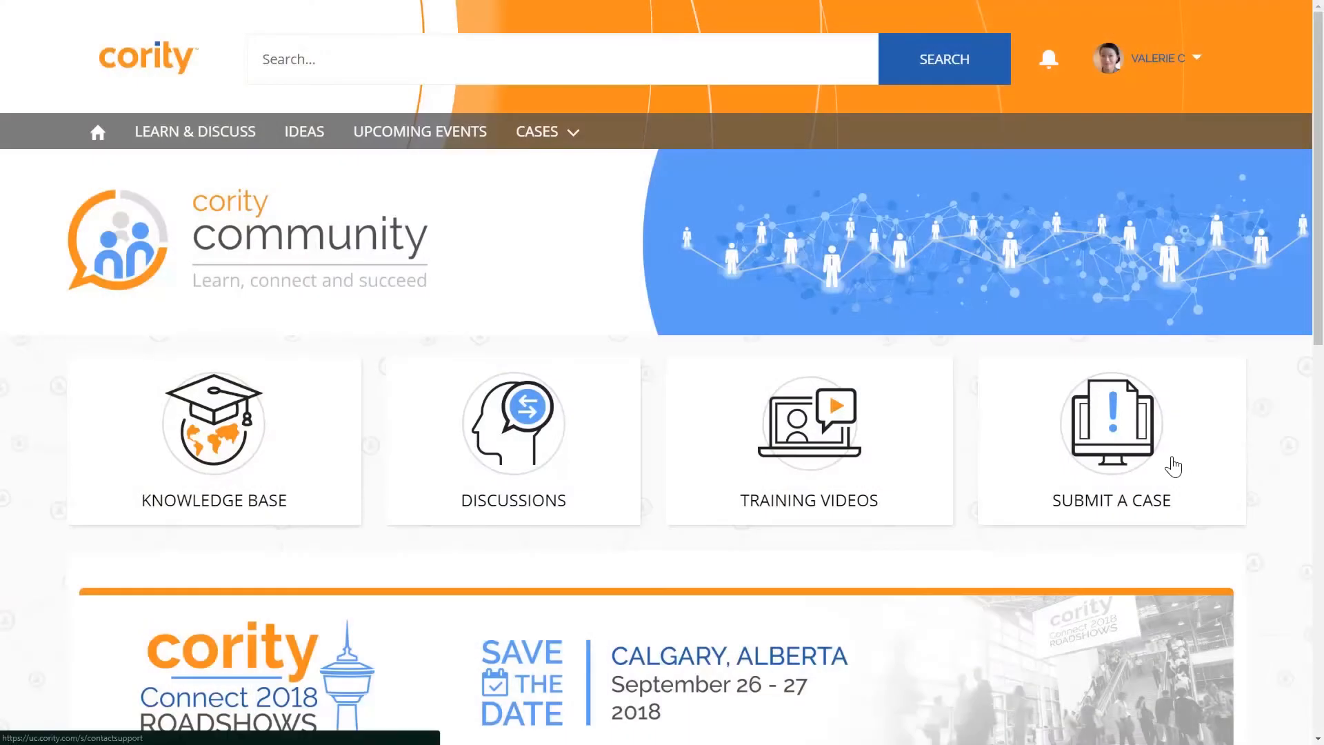
- Visit Upcoming Events, then open the Ideas page filtered to the Questionnaires category
{"action": "left_click", "coordinate": [1110, 439]}
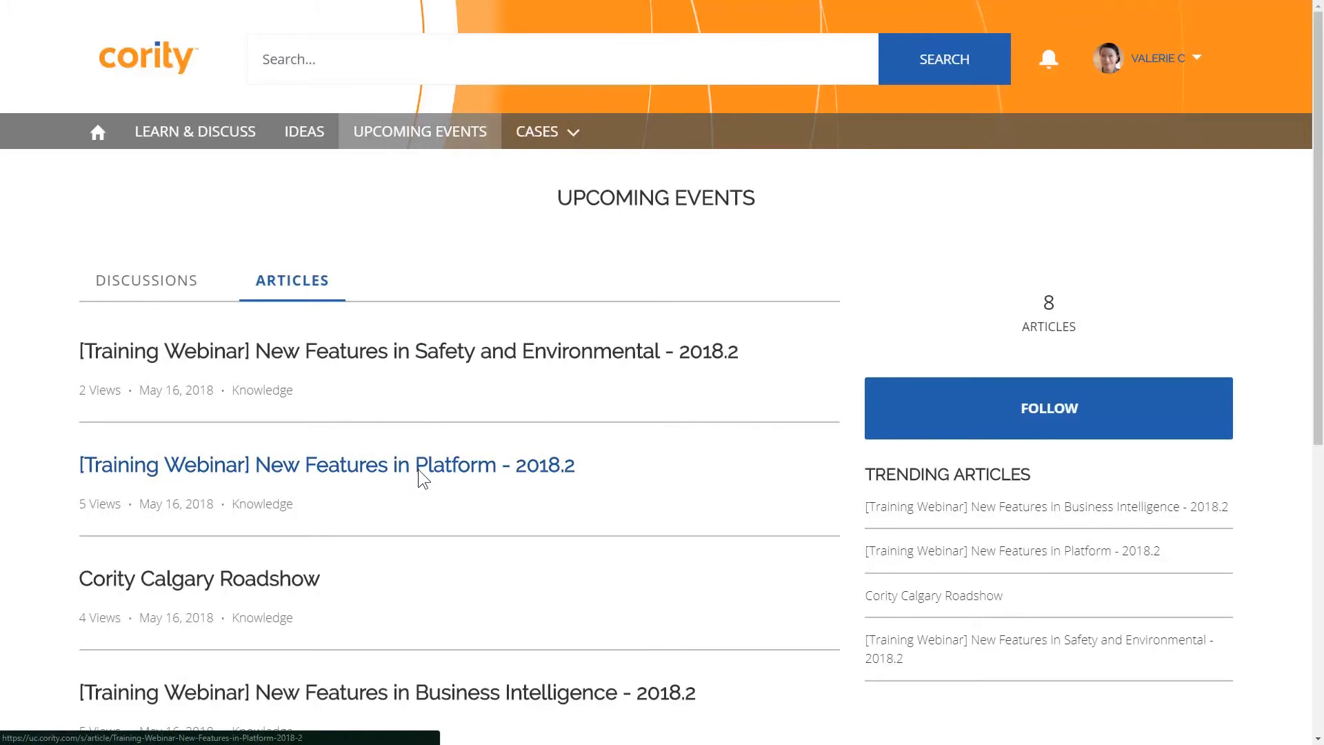
{"action": "left_click", "coordinate": [327, 464]}
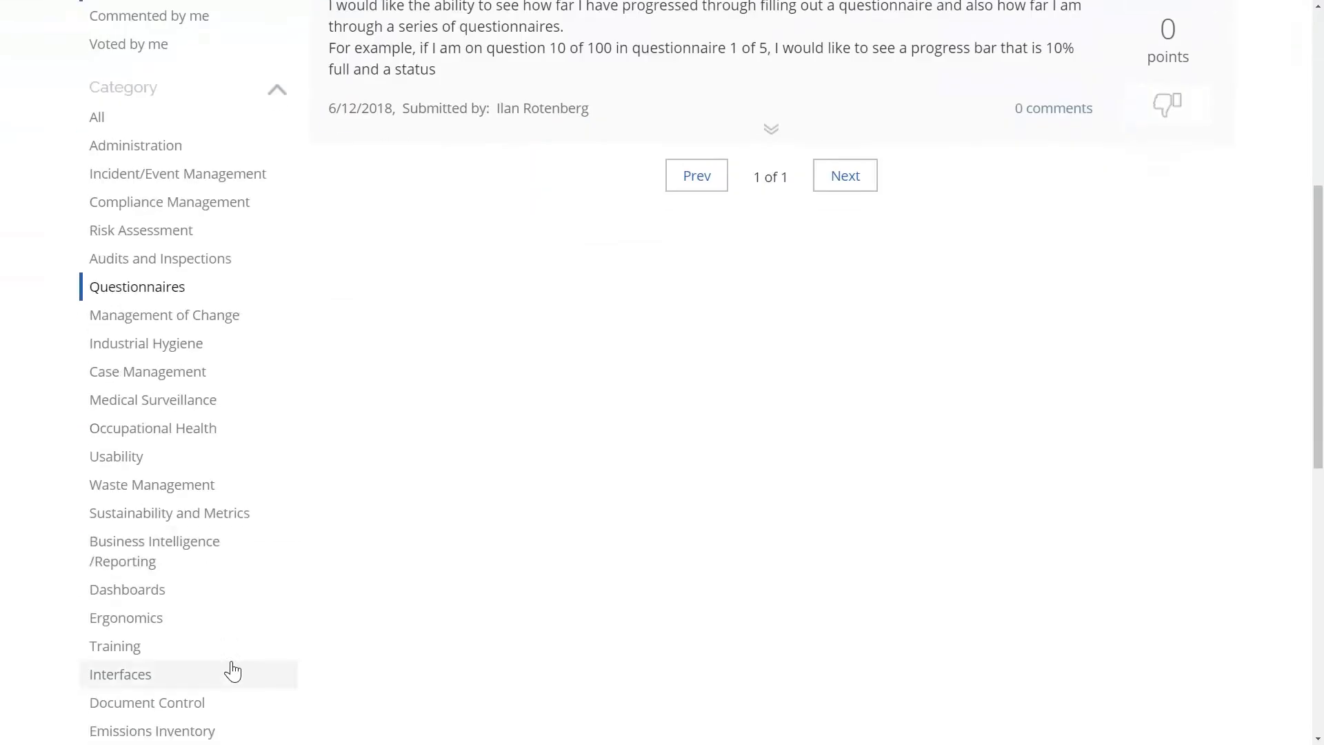
- Expand the Questionnaire Progress Bar idea, view its Votes, and upvote it to 10 points
{"action": "scroll", "scroll_direction": "up", "scroll_amount": 3}
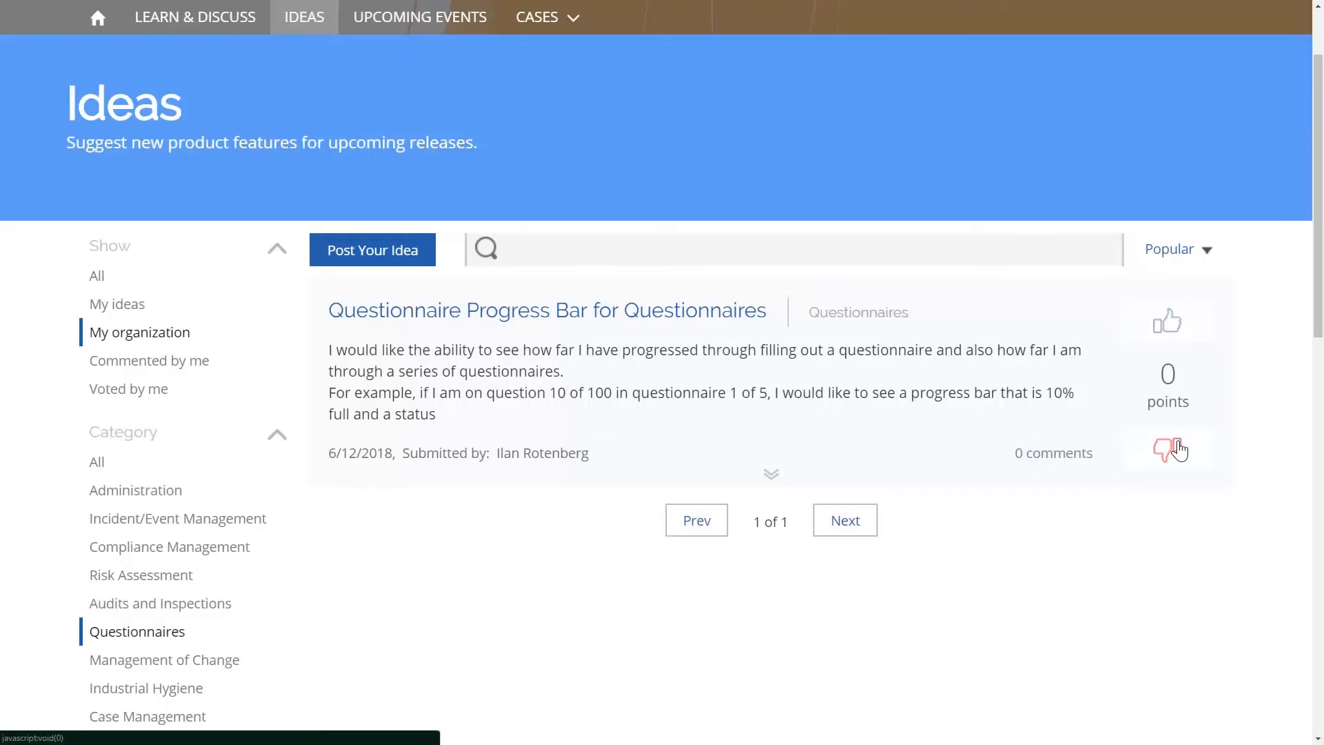
{"action": "left_click", "coordinate": [770, 474]}
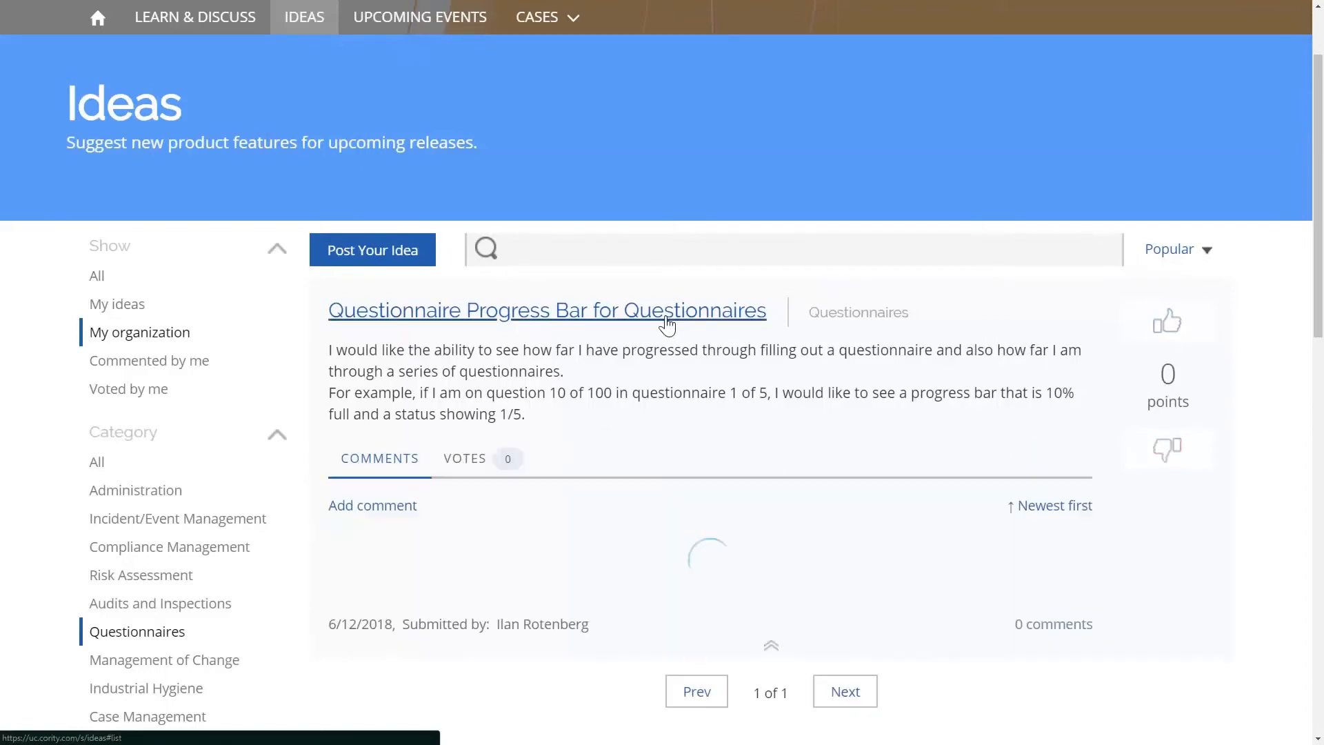
{"action": "left_click", "coordinate": [464, 459]}
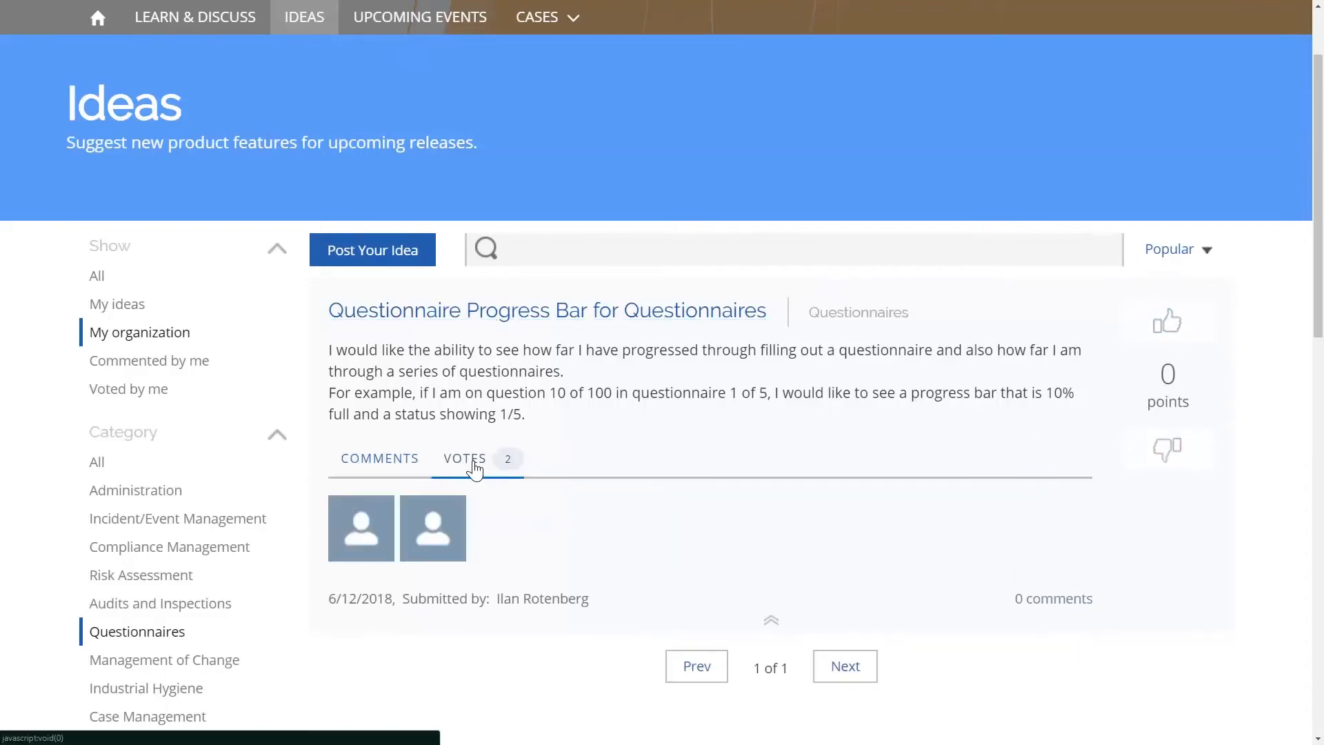
{"action": "mouse_move", "coordinate": [1167, 324]}
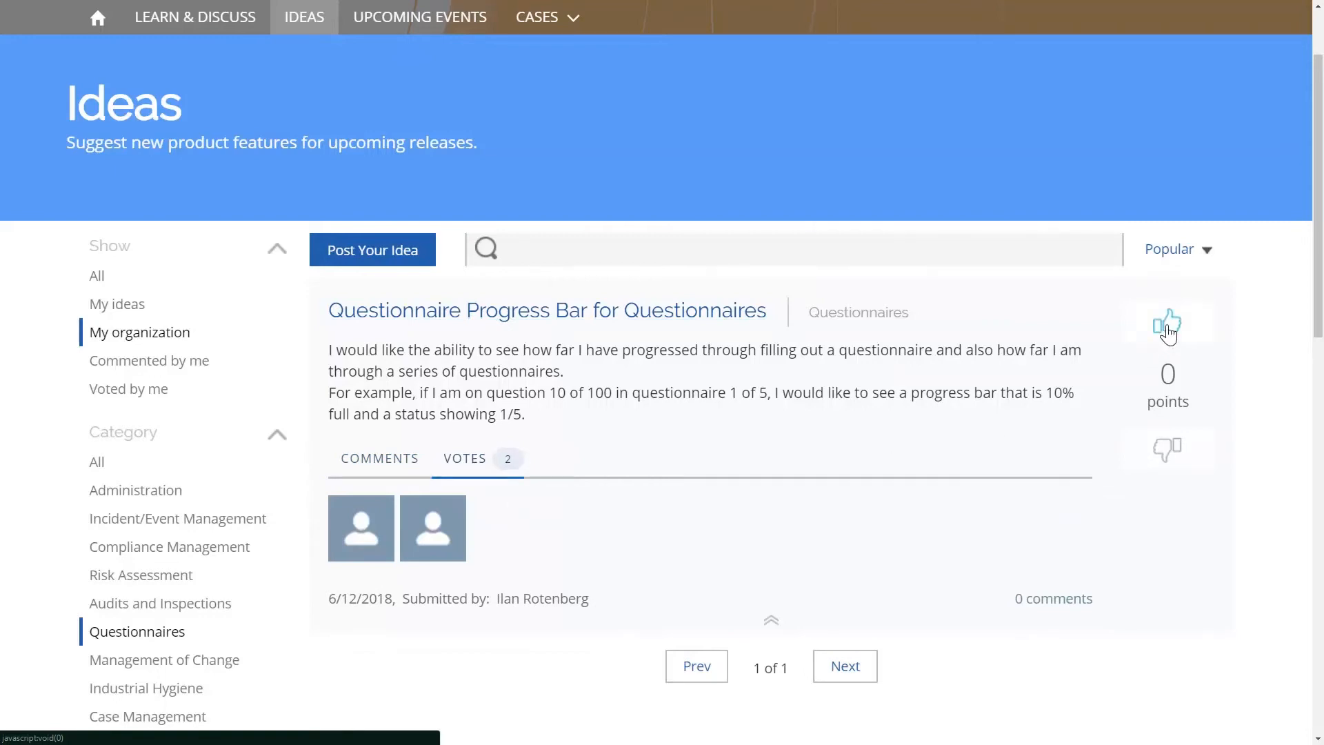
{"action": "left_click", "coordinate": [1167, 324]}
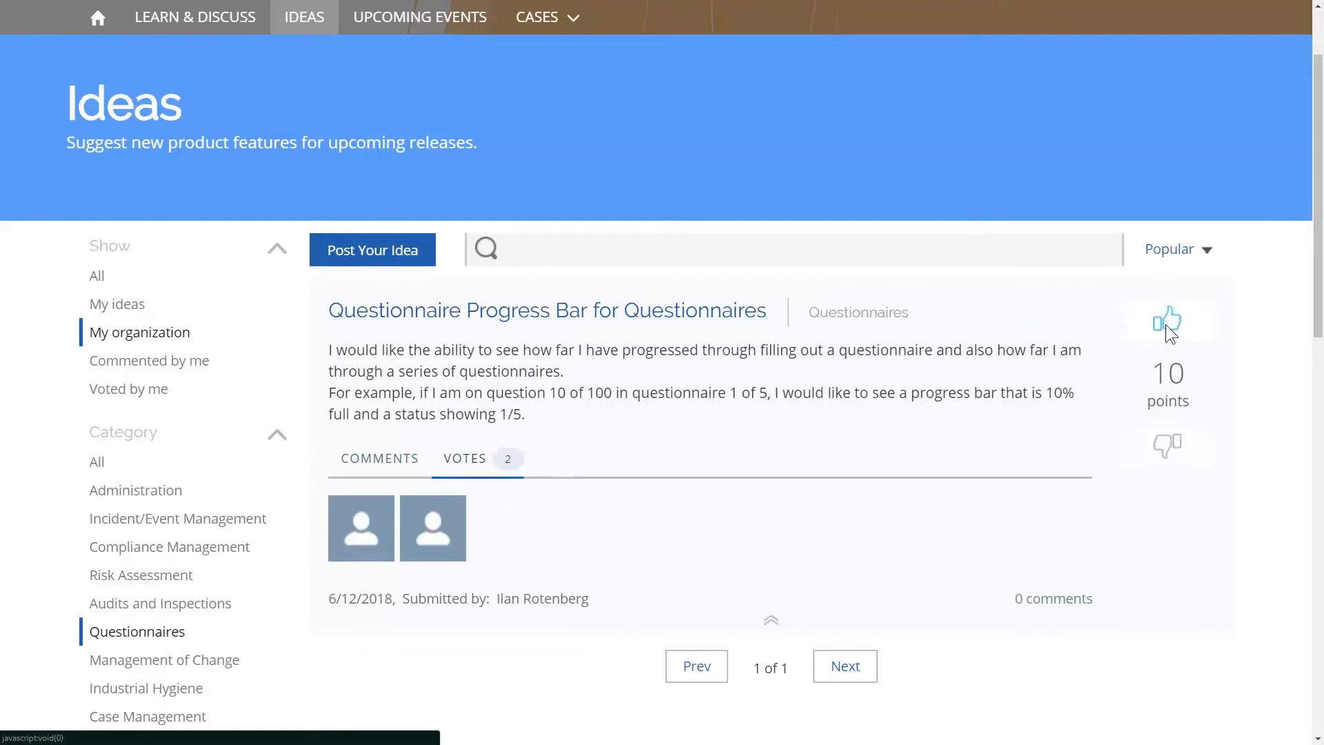
- Show ideas from all categories, with the progress-bar idea at 10 points and three voters
{"action": "left_click", "coordinate": [1166, 321]}
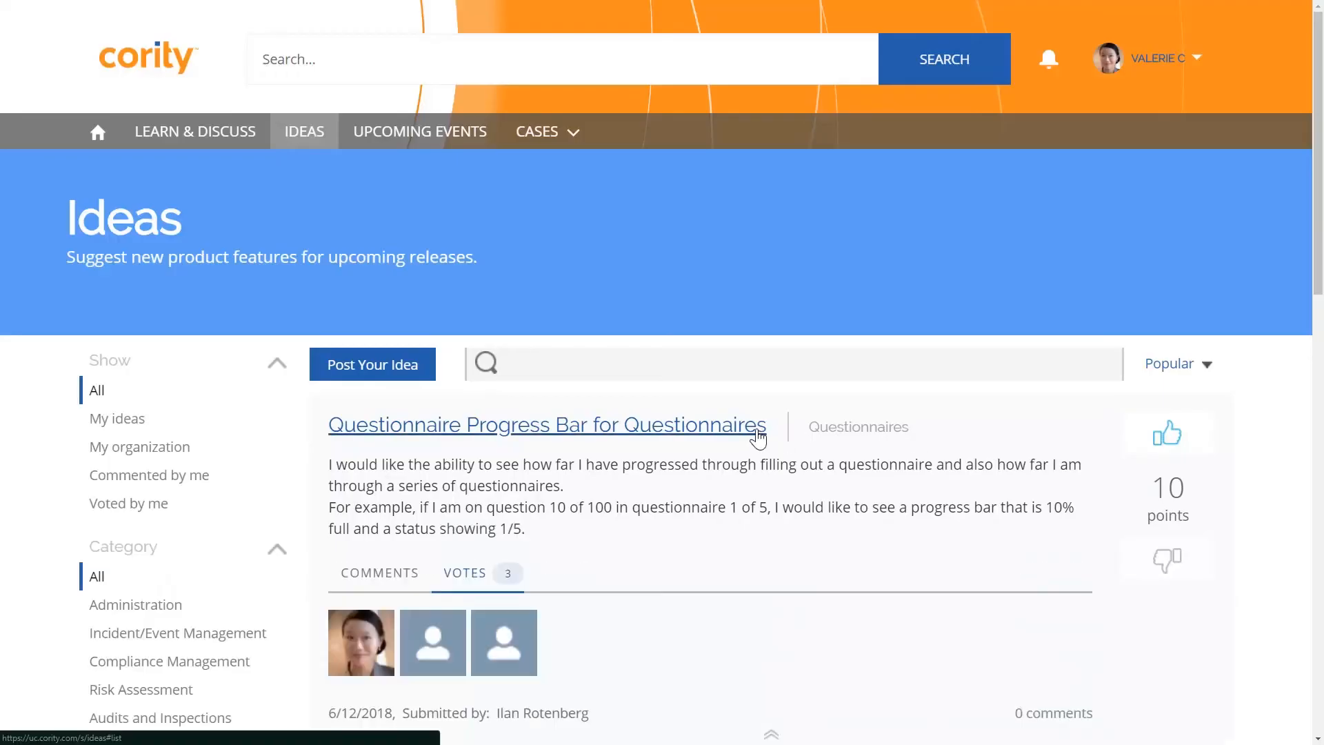